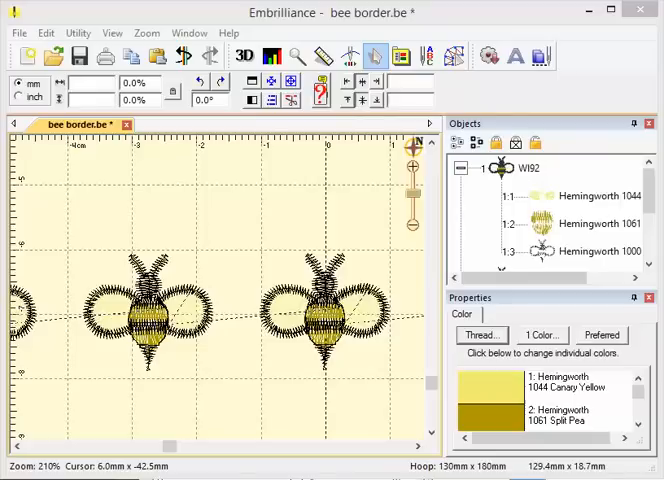
mouse_move(287, 337)
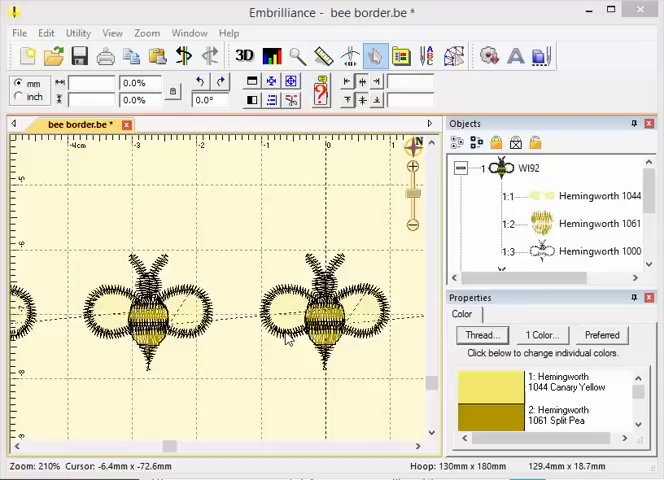
mouse_move(398, 210)
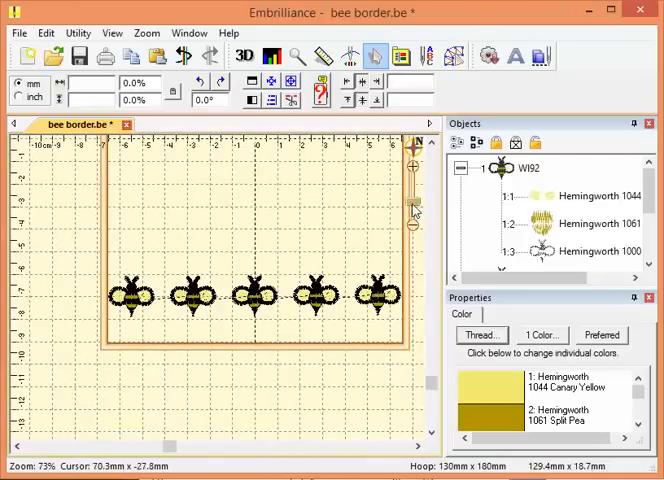
mouse_move(347, 243)
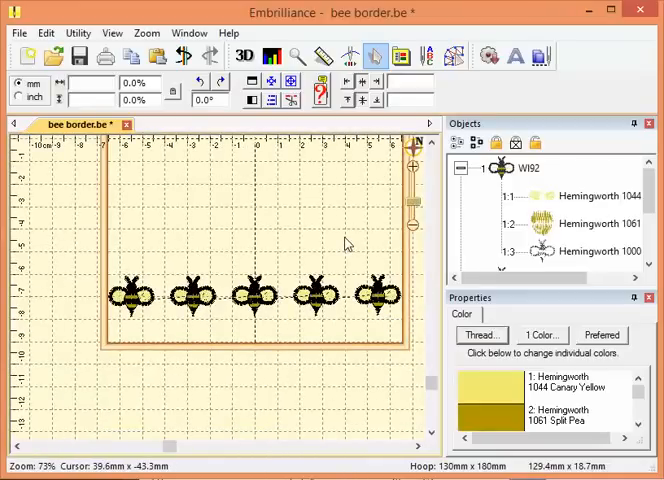
mouse_move(347, 240)
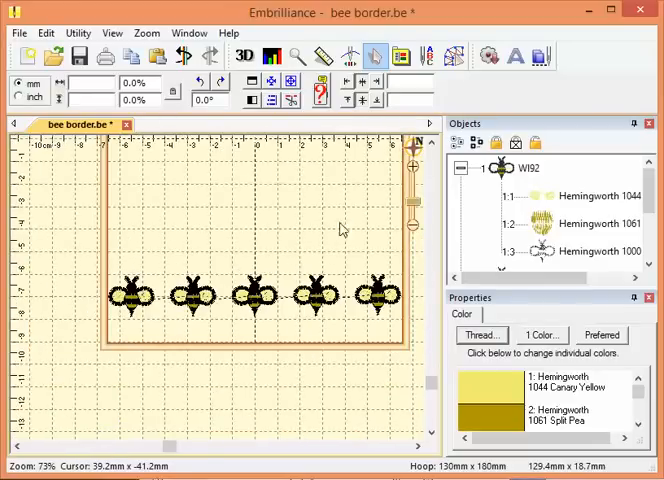
- Open the Zoom menu to see the list of zoom options
left_click(146, 33)
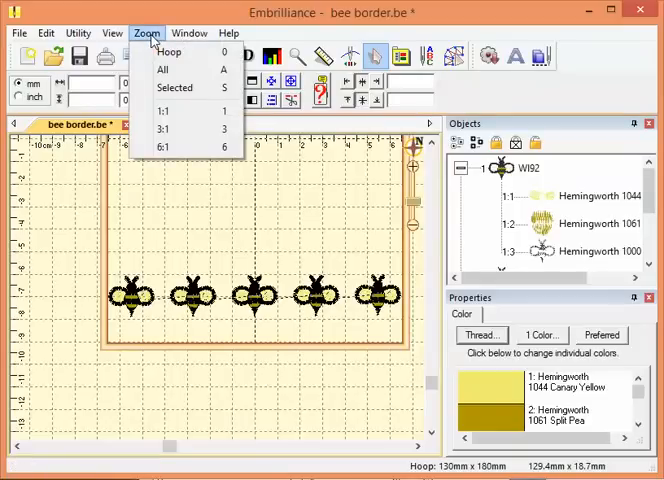
mouse_move(170, 52)
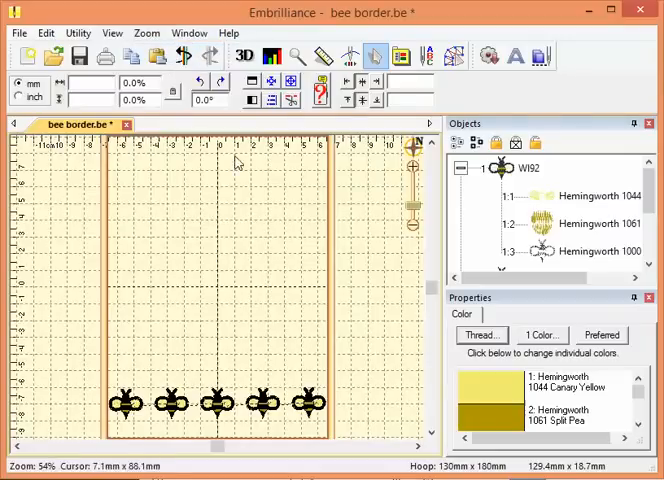
- Zoom to All so the bee design fills the view, then reopen the Zoom menu
left_click(146, 33)
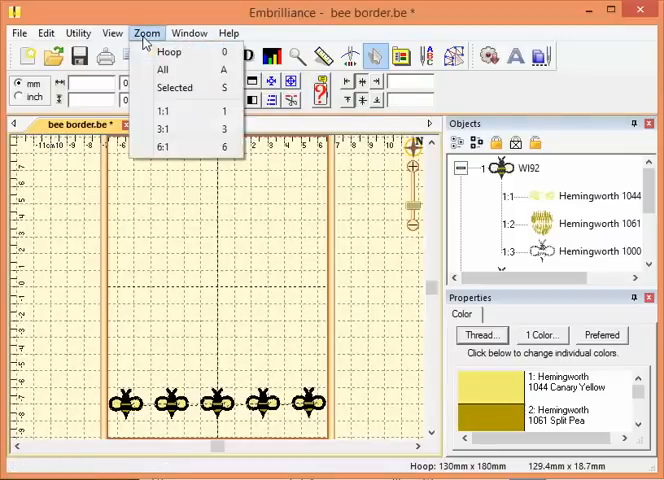
mouse_move(163, 68)
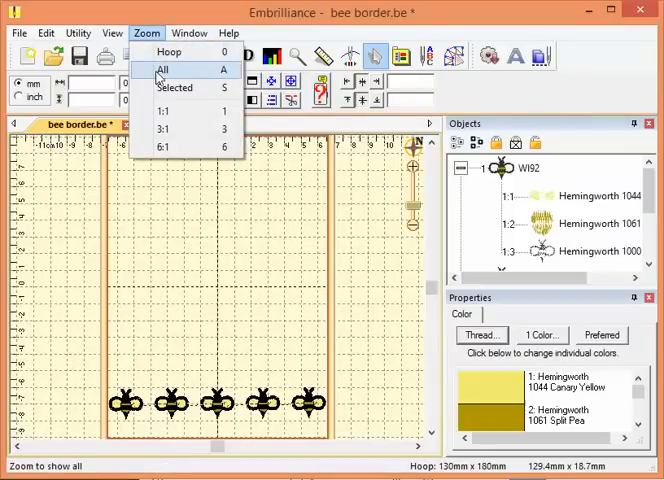
left_click(163, 69)
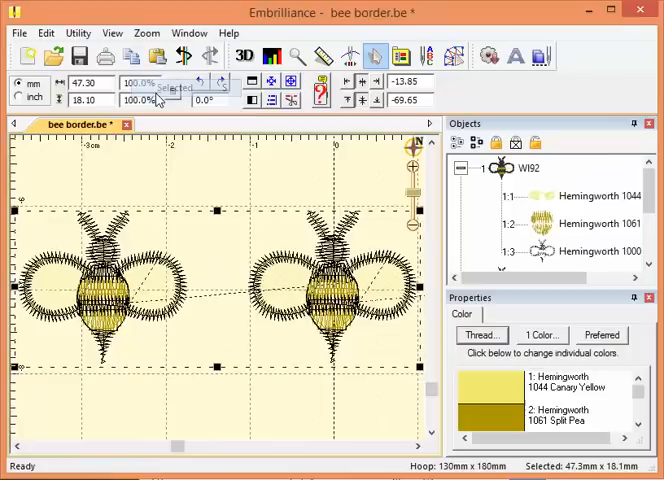
left_click(146, 33)
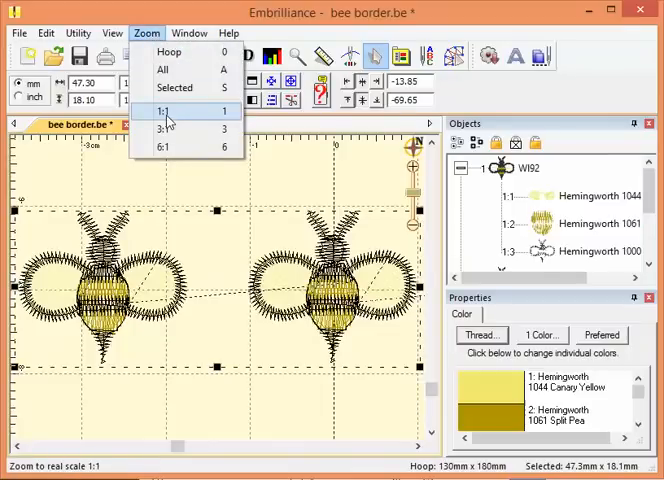
- View the bees at real 1:1 scale, then reopen the Zoom menu
left_click(163, 111)
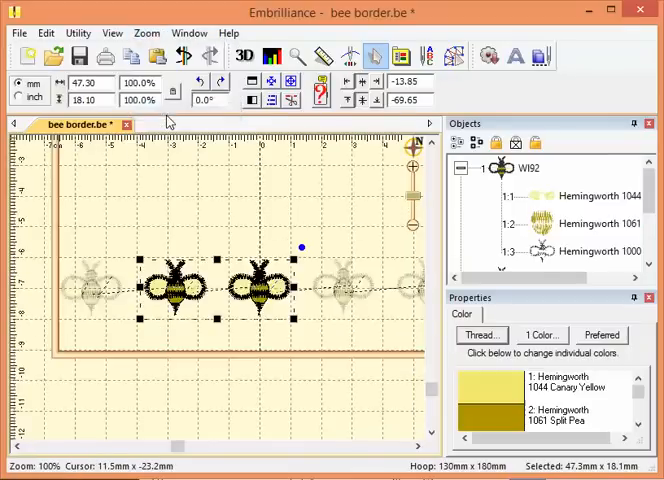
left_click(146, 33)
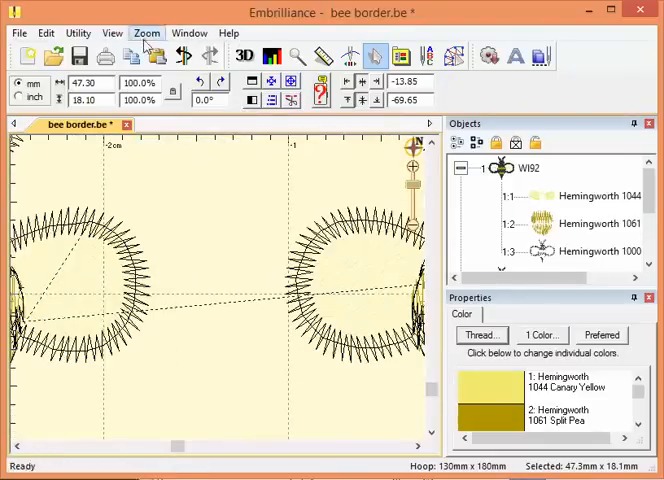
left_click(146, 33)
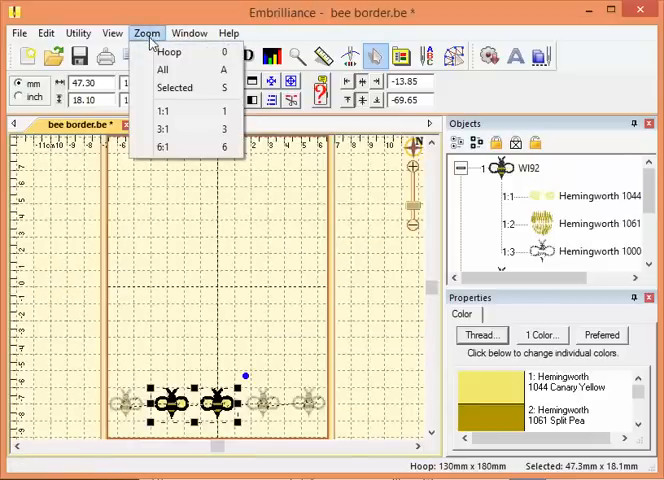
mouse_move(170, 51)
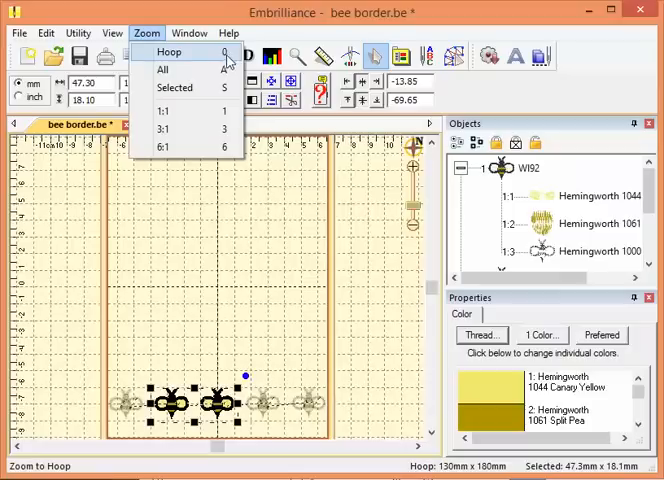
mouse_move(228, 62)
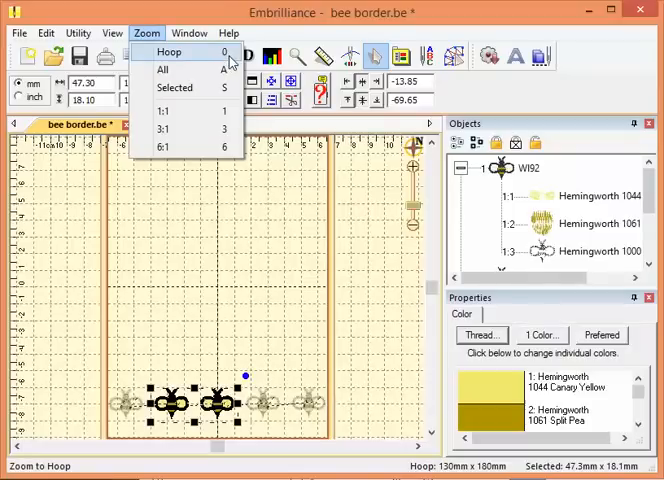
mouse_move(162, 69)
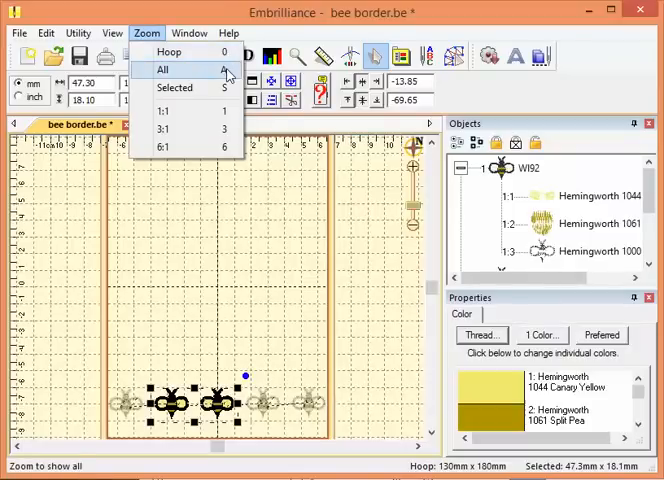
- Choose Zoom > All to fit the view around the five-bee design
left_click(163, 69)
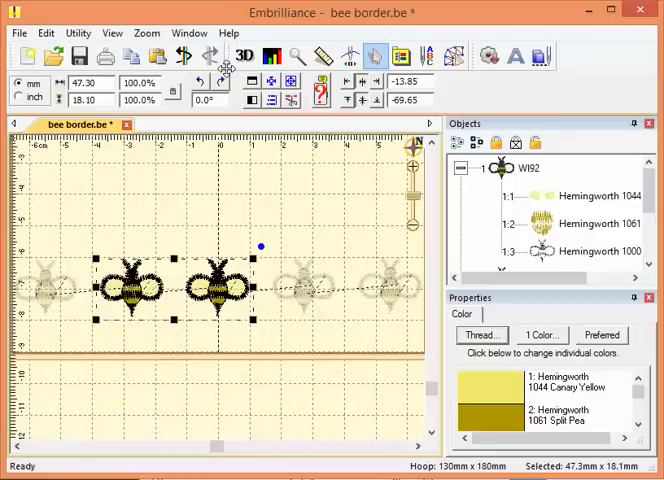